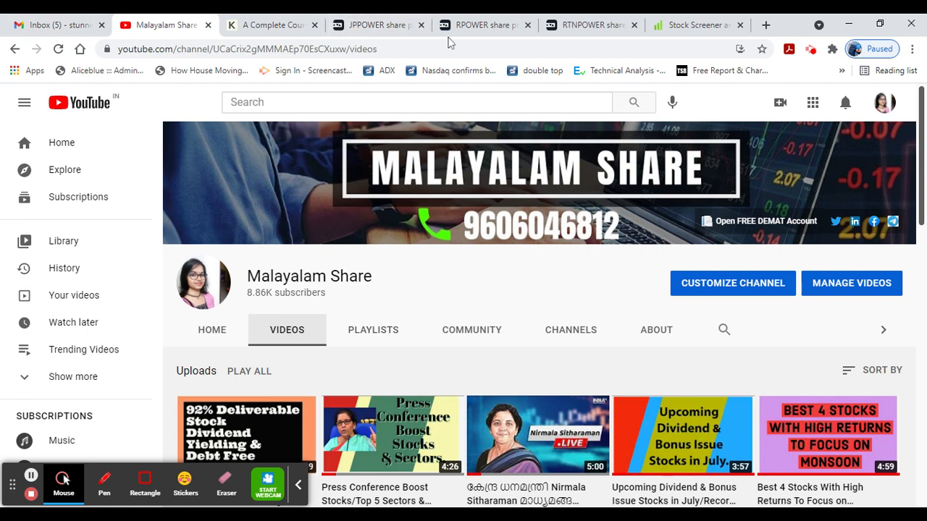
- Bring up the Tickertape JPPOWER page showing Jaiprakash Power at 5.55, up 4.72%
{"action": "left_click", "coordinate": [377, 25]}
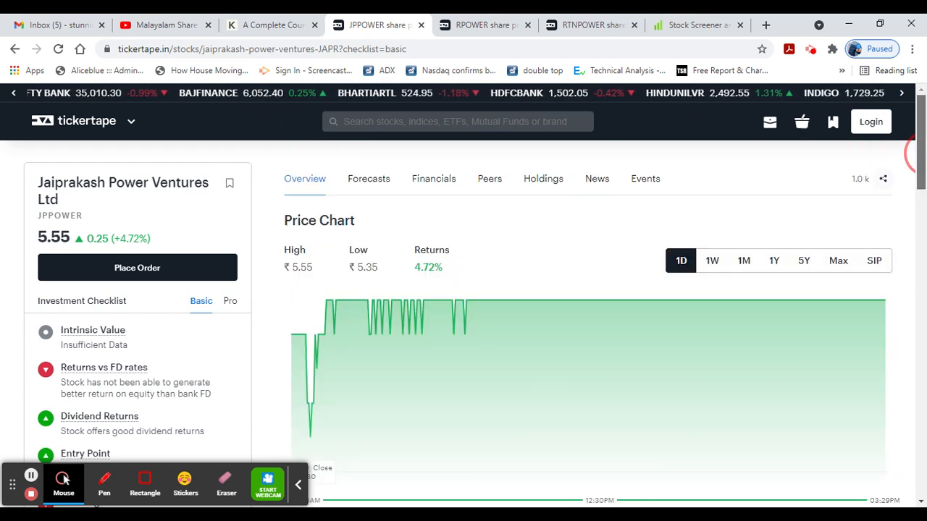
- Search 'jai' on Screener.in and load Jaiprakash Power Ventures Ltd (₹3,789 Cr market cap, price ₹5.55)
{"action": "left_click", "coordinate": [696, 25]}
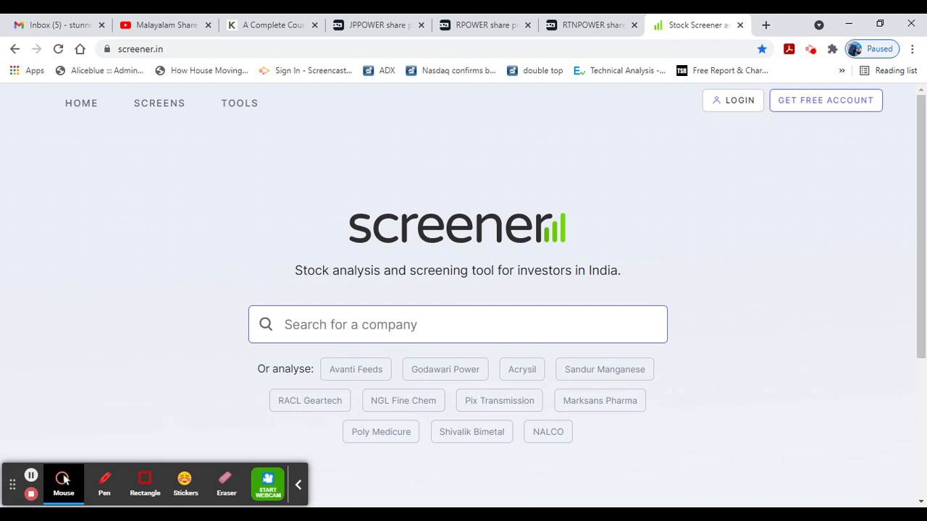
{"action": "type", "text": "jai"}
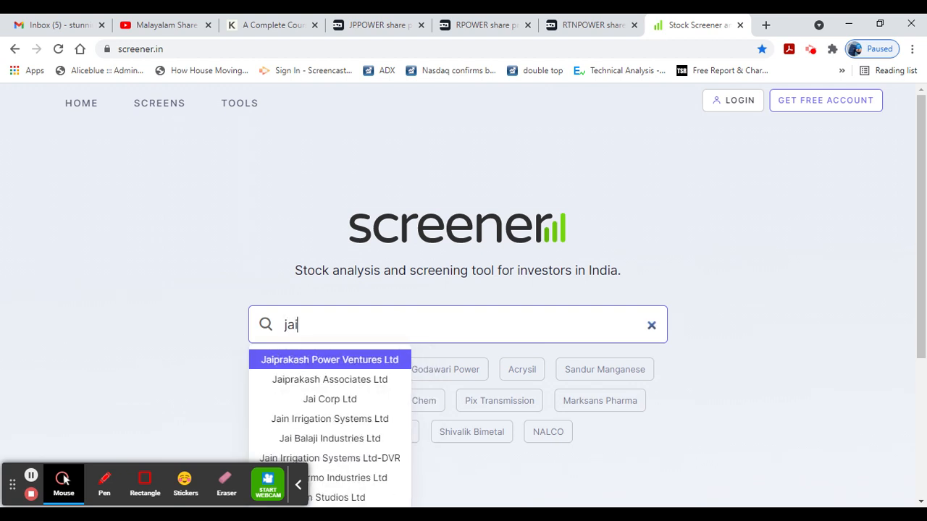
{"action": "left_click", "coordinate": [329, 360]}
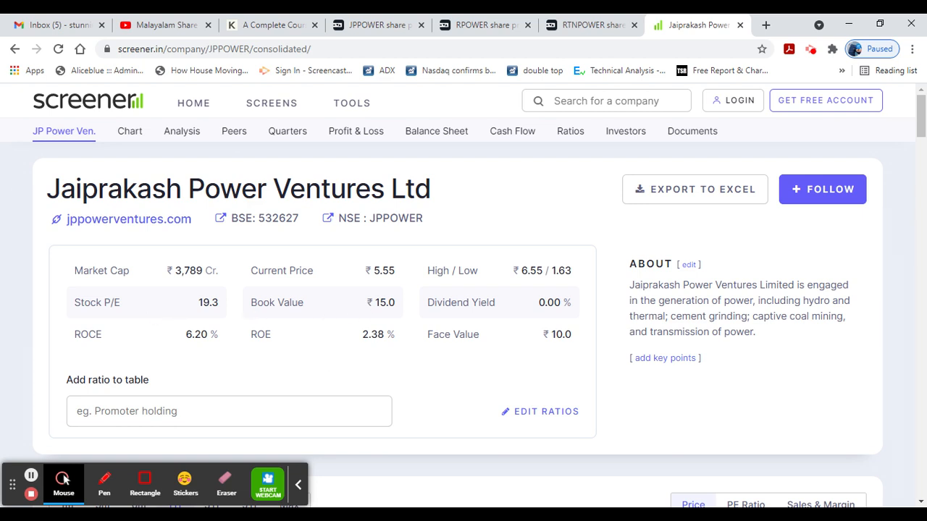
{"action": "mouse_move", "coordinate": [337, 353]}
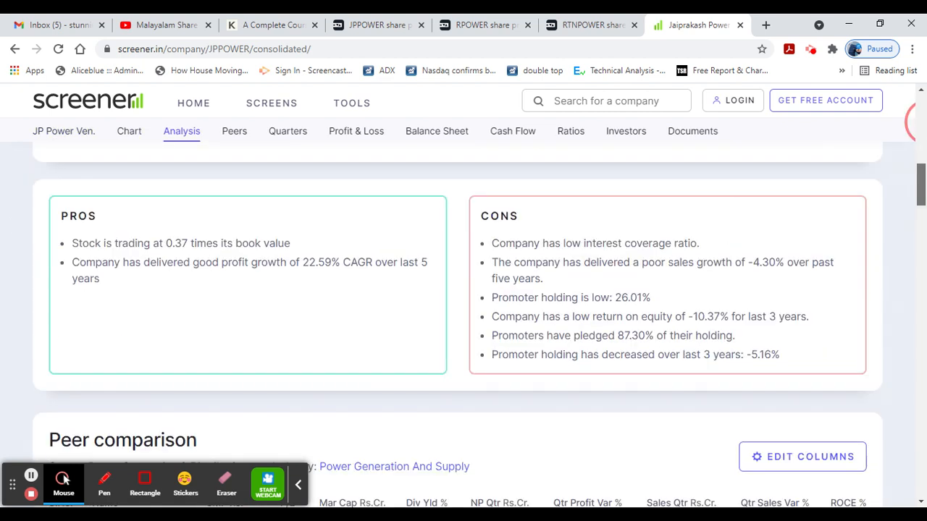
{"action": "mouse_move", "coordinate": [349, 283]}
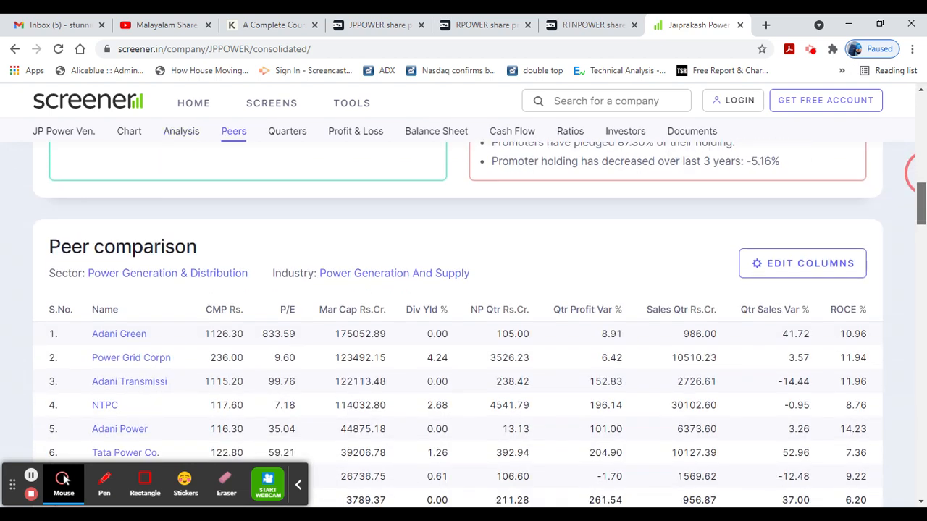
{"action": "scroll", "scroll_direction": "down", "scroll_amount": 3}
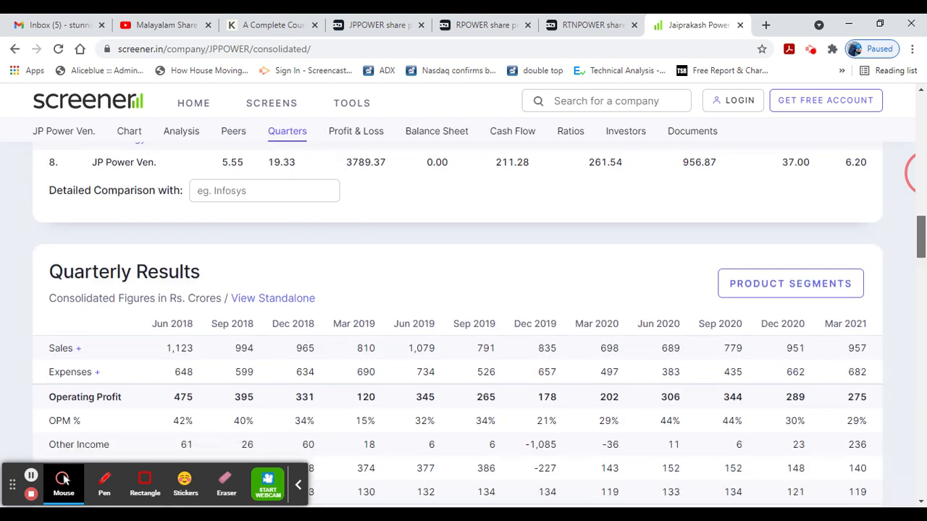
{"action": "scroll", "scroll_direction": "down", "scroll_amount": 3}
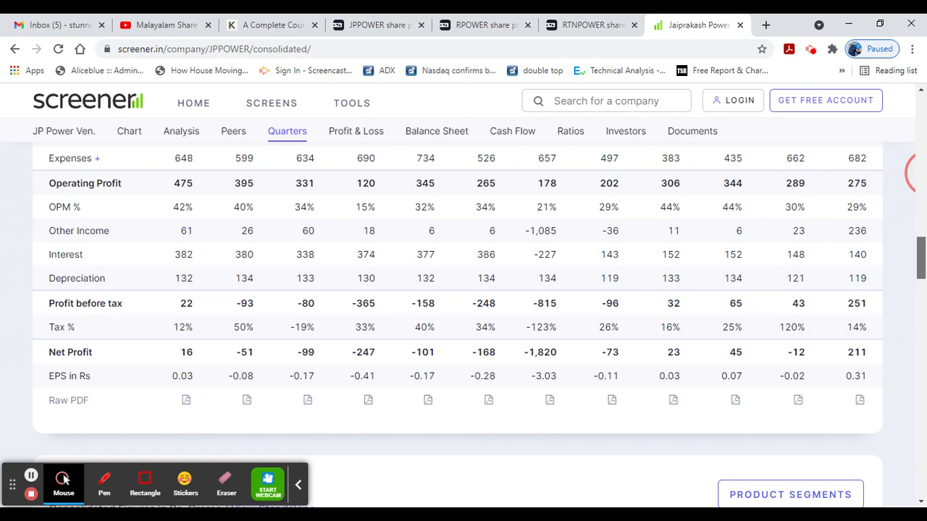
{"action": "scroll", "scroll_direction": "down", "scroll_amount": 3}
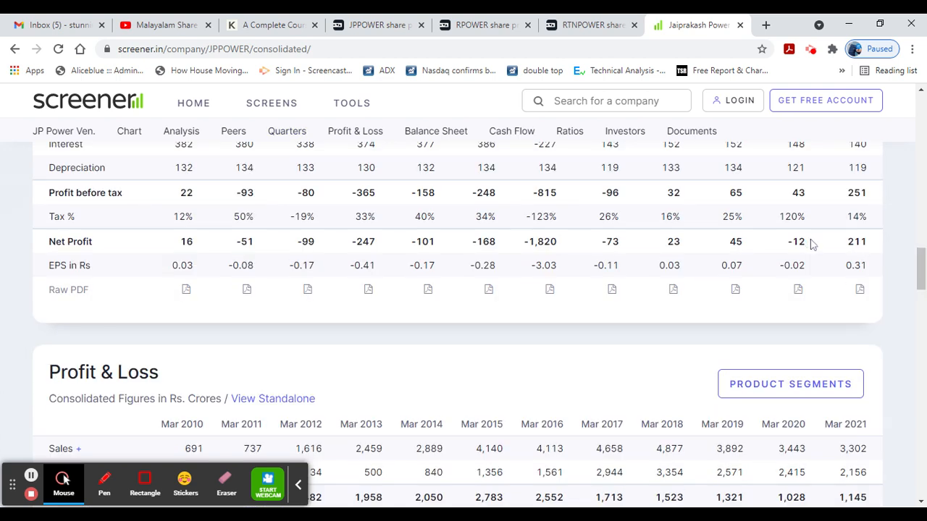
{"action": "mouse_move", "coordinate": [773, 249]}
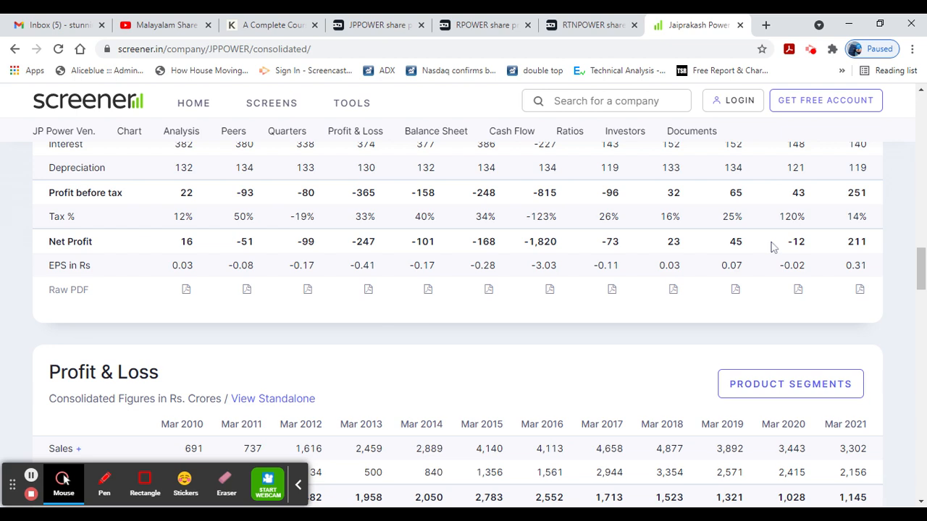
{"action": "scroll", "scroll_direction": "down", "scroll_amount": 3}
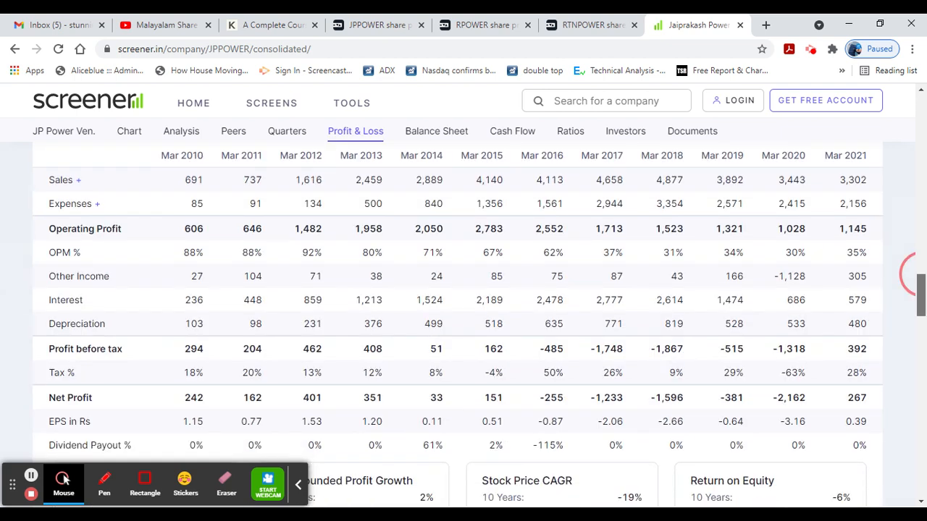
{"action": "scroll", "scroll_direction": "down", "scroll_amount": 3}
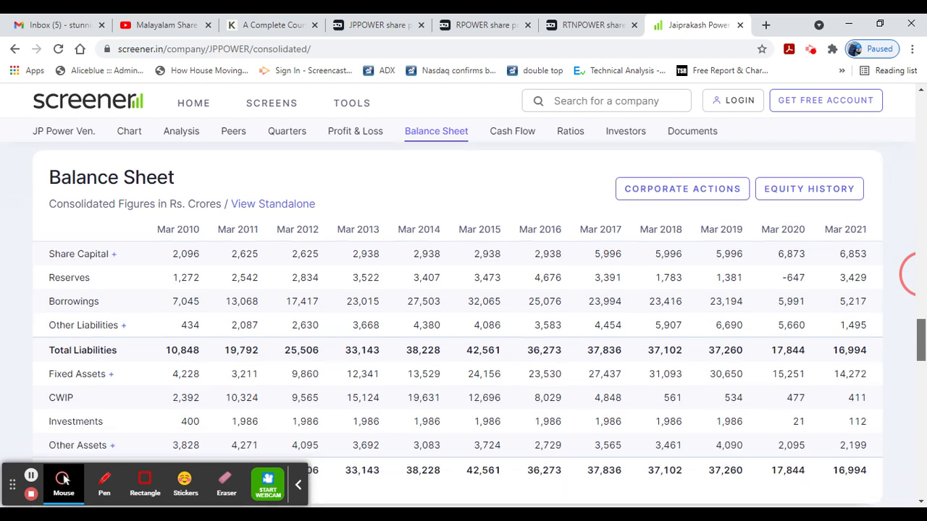
{"action": "left_click", "coordinate": [513, 130]}
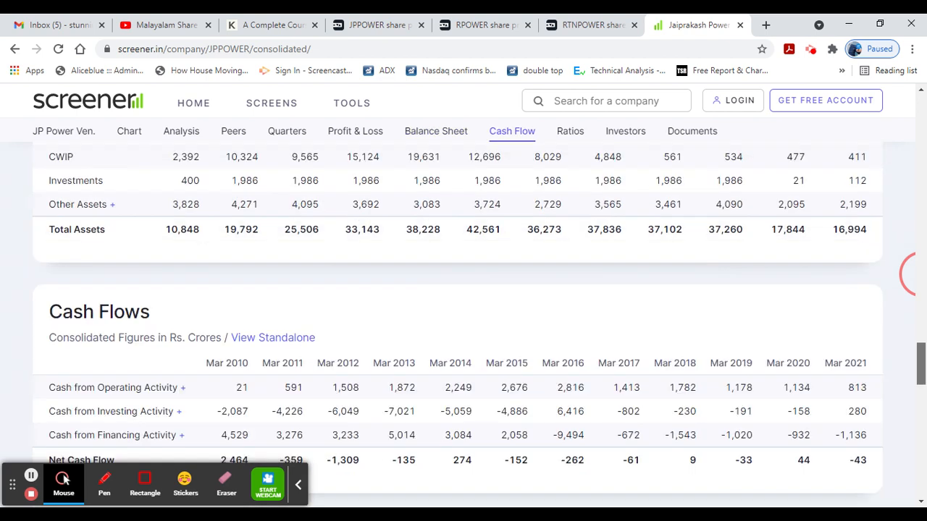
{"action": "left_click", "coordinate": [570, 131]}
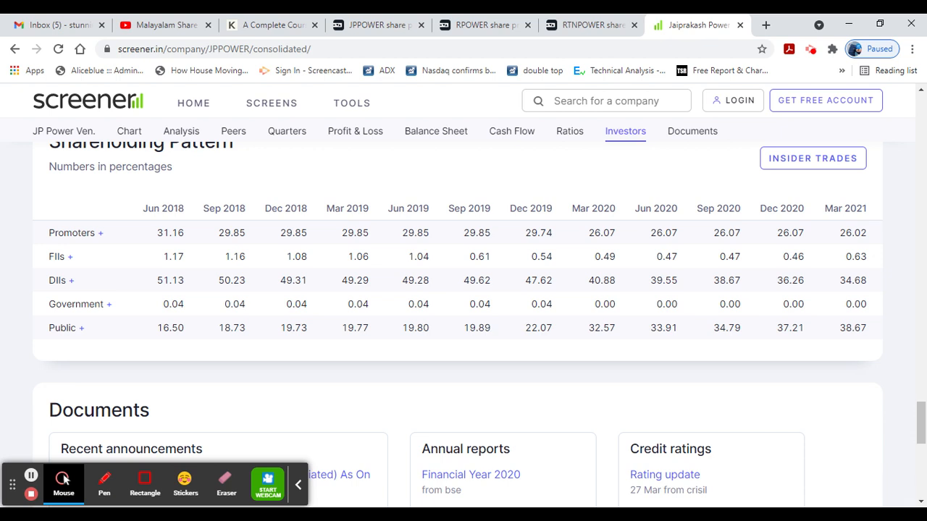
{"action": "left_click", "coordinate": [181, 130]}
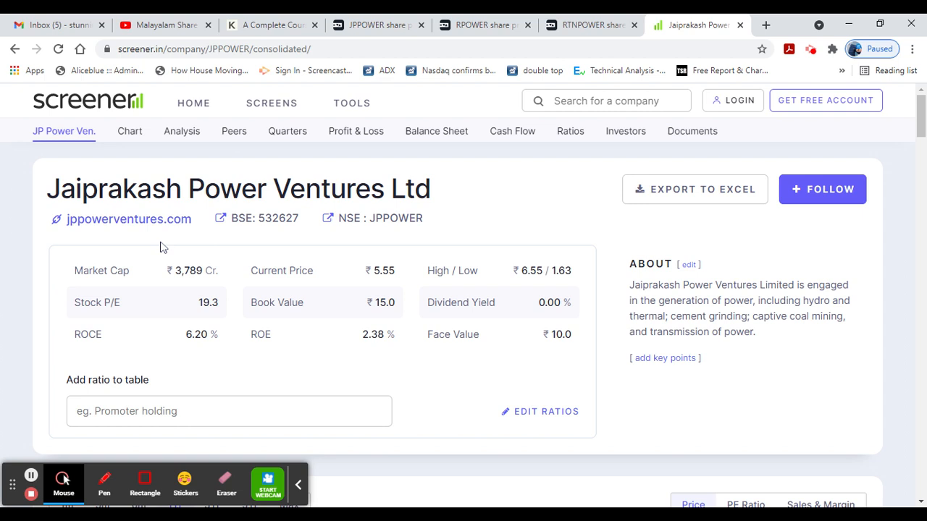
- Glance at the RPOWER Tickertape page, then search Screener.in and load Reliance Power Ltd (₹4,155 Cr, price ₹15.0)
{"action": "left_click", "coordinate": [484, 24]}
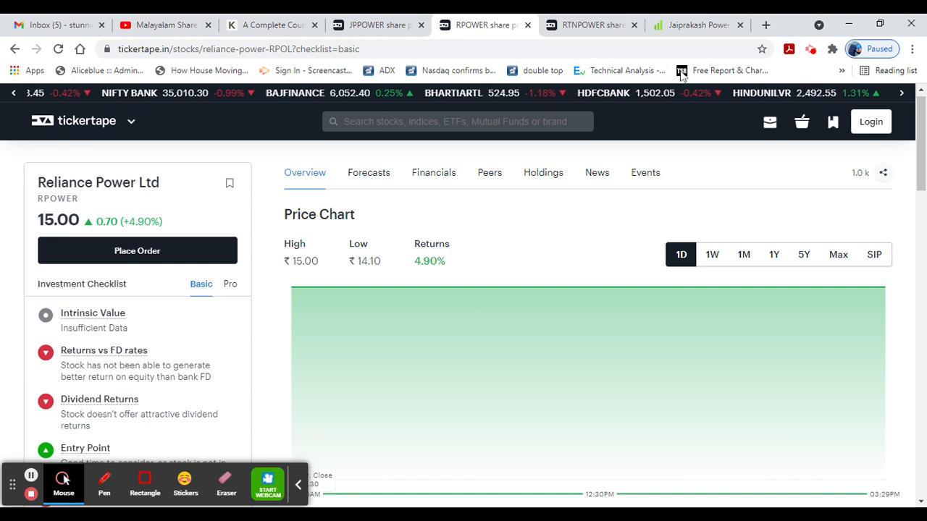
{"action": "left_click", "coordinate": [692, 25]}
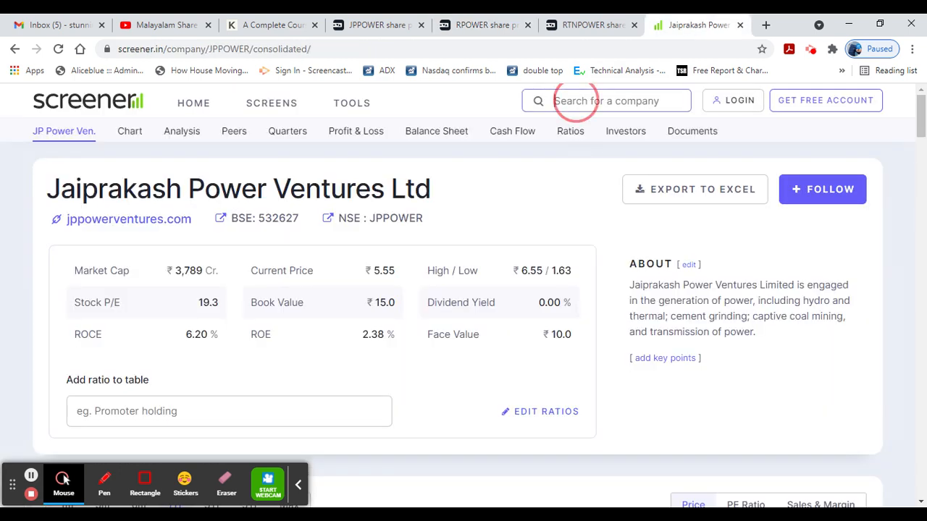
{"action": "type", "text": "reli"}
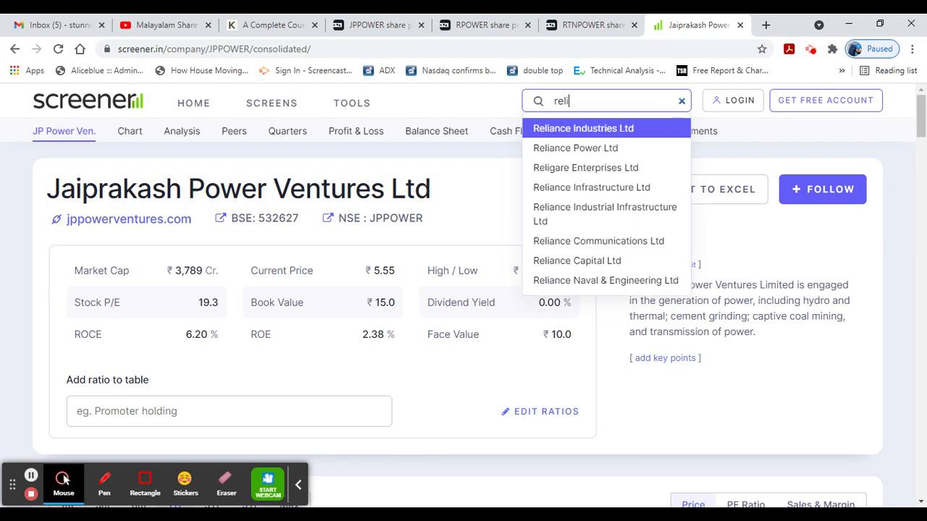
{"action": "left_click", "coordinate": [575, 147]}
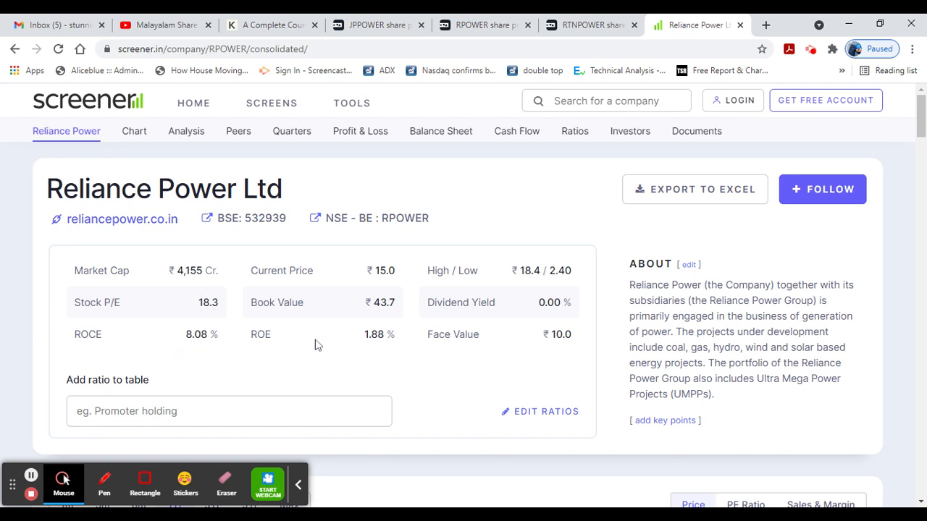
- Review Reliance Power's pros/cons, peer comparison and quarterly results
{"action": "scroll", "scroll_direction": "down", "scroll_amount": 3}
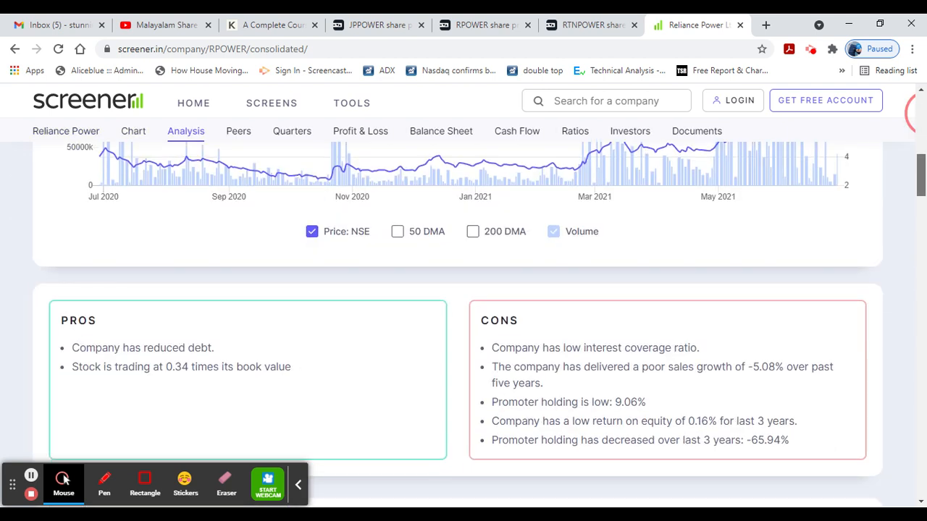
{"action": "left_click", "coordinate": [237, 131]}
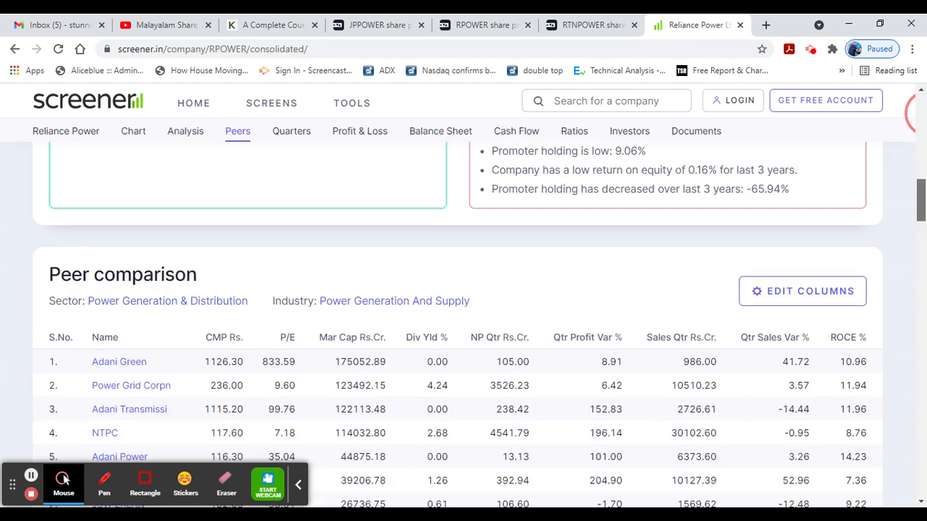
{"action": "scroll", "scroll_direction": "down", "scroll_amount": 3}
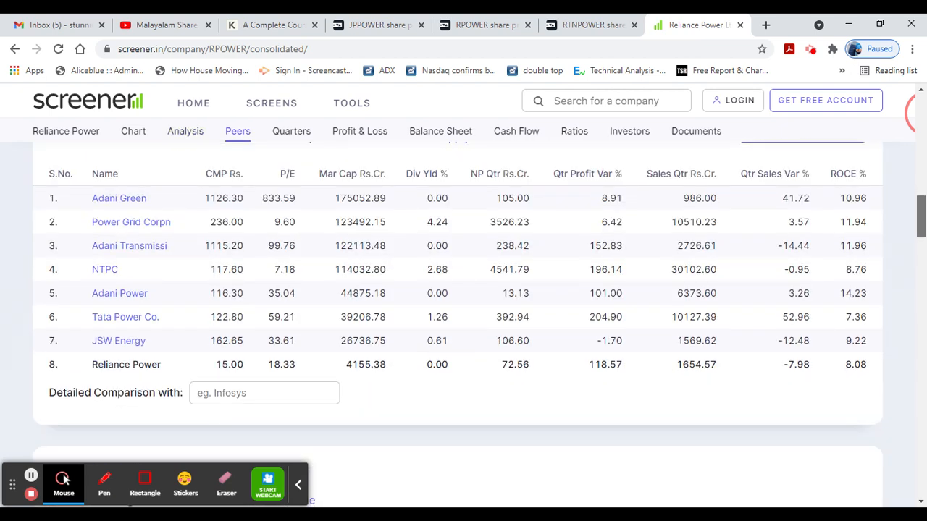
{"action": "left_click", "coordinate": [291, 130]}
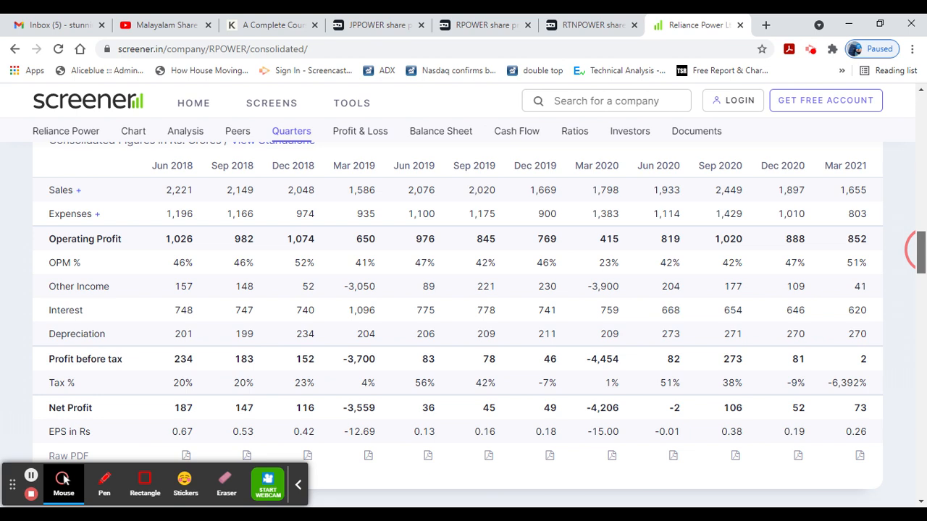
{"action": "scroll", "scroll_direction": "down", "scroll_amount": 3}
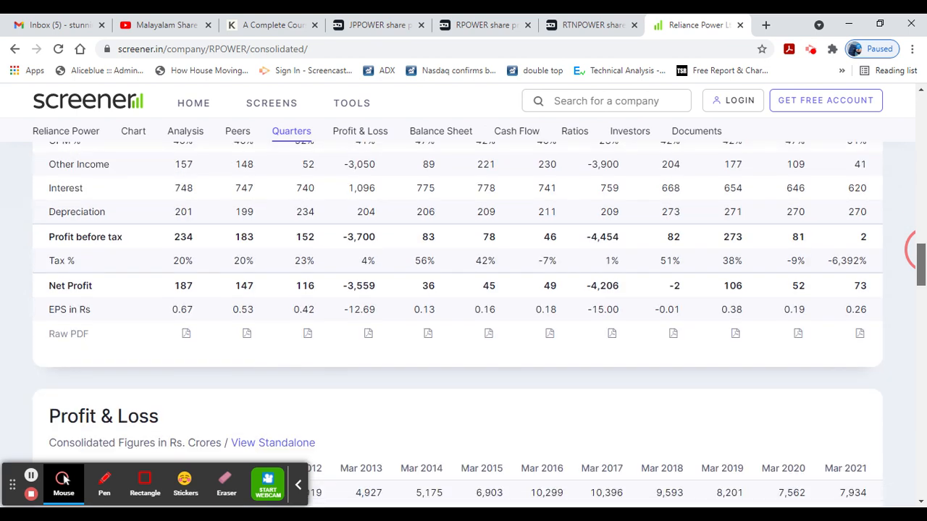
- Review Reliance Power's cash flows and investor shareholding, then return to the overview
{"action": "left_click", "coordinate": [441, 130]}
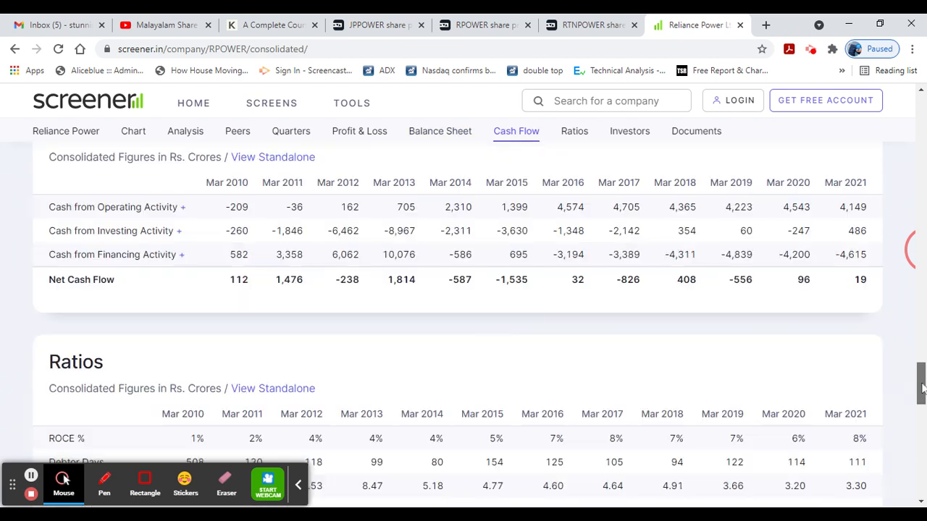
{"action": "left_click", "coordinate": [629, 131]}
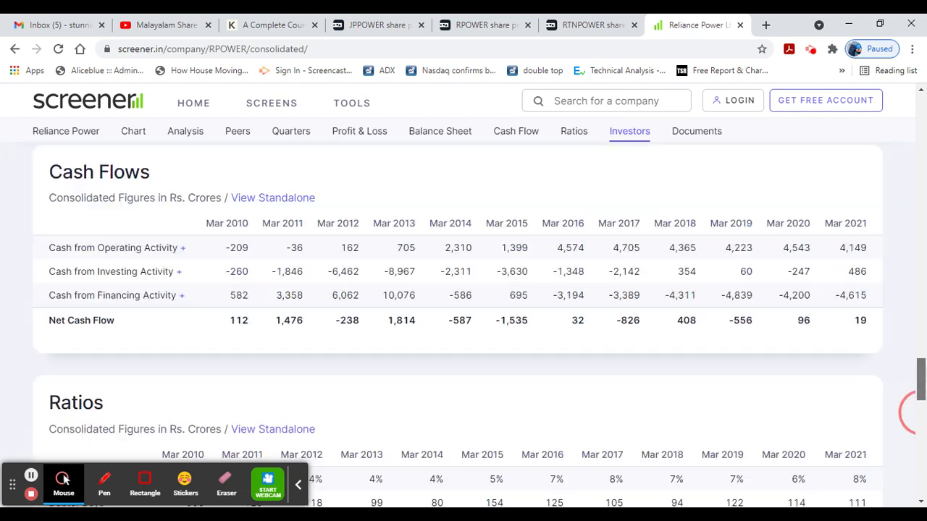
{"action": "scroll", "scroll_direction": "up", "scroll_amount": 3}
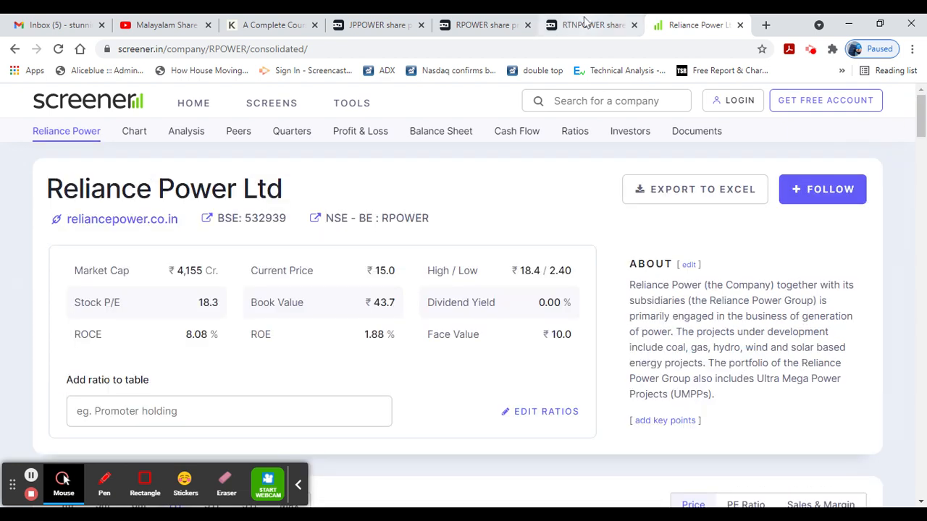
- Glance at the RTNPOWER Tickertape page, then search 'ratt' on Screener.in and load RattanIndia Power Ltd
{"action": "left_click", "coordinate": [587, 25]}
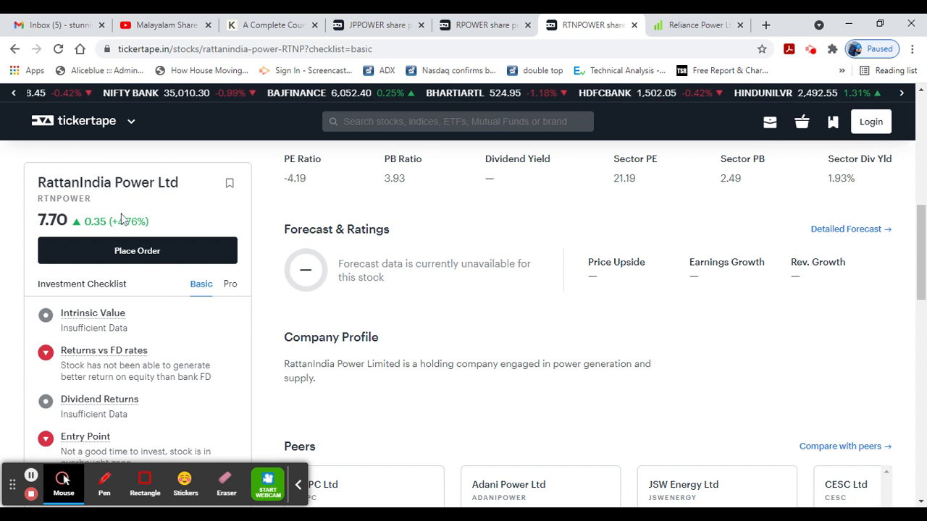
{"action": "left_click", "coordinate": [695, 24]}
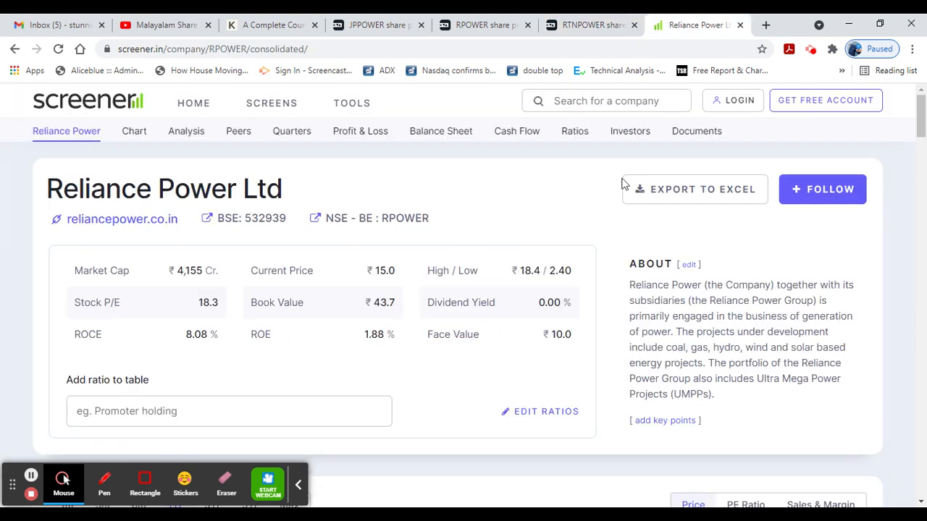
{"action": "type", "text": "r"}
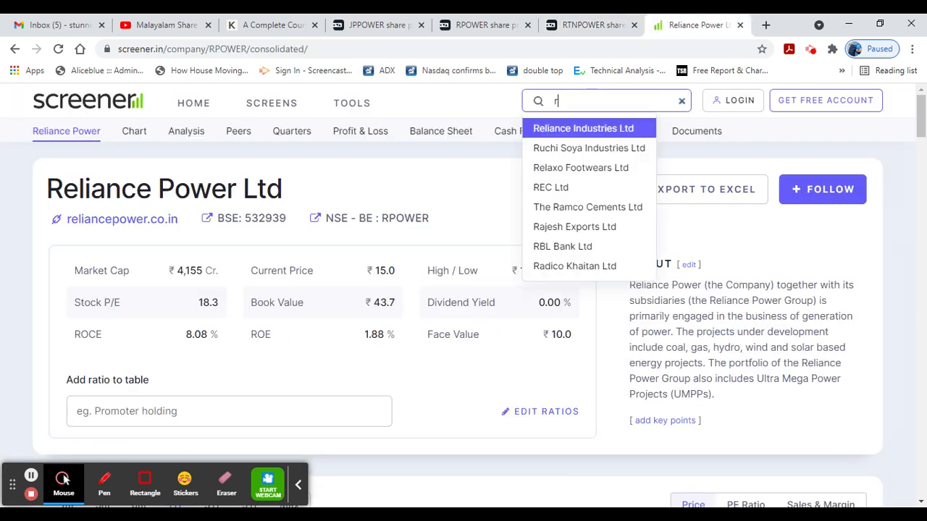
{"action": "type", "text": "att"}
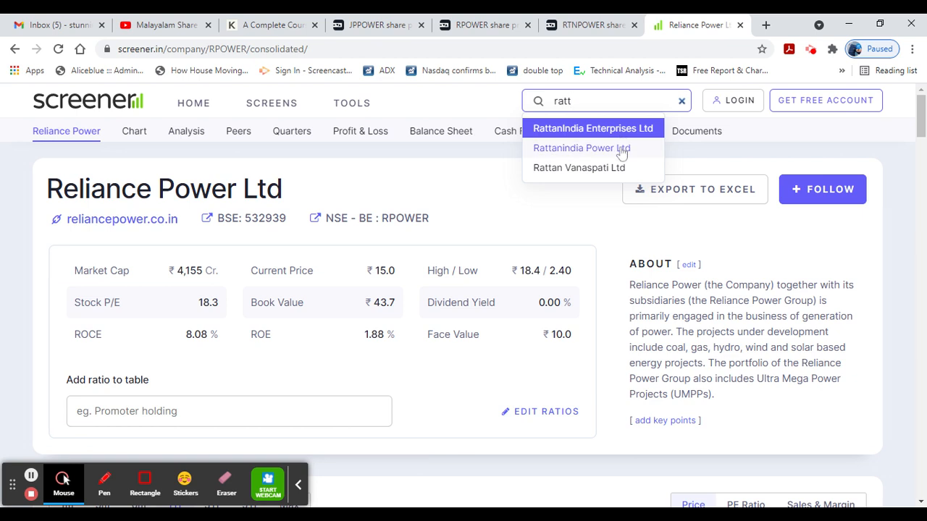
{"action": "left_click", "coordinate": [582, 148]}
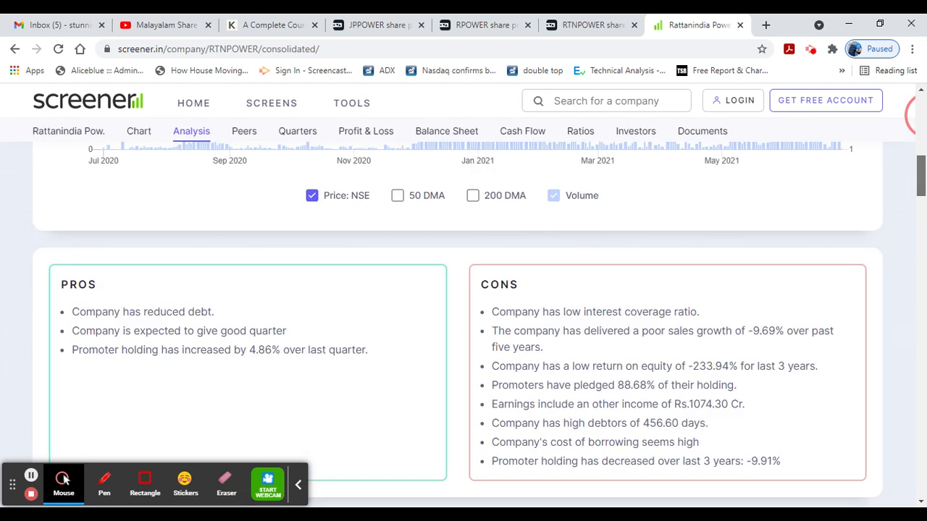
- Review RattanIndia Power's pros/cons, peer comparison and quarterly results
{"action": "scroll", "scroll_direction": "down", "scroll_amount": 3}
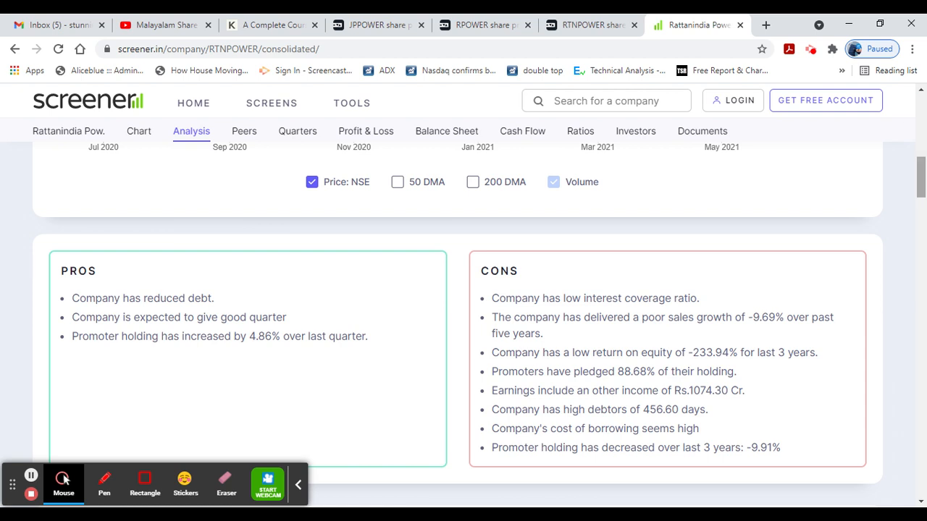
{"action": "left_click", "coordinate": [244, 131]}
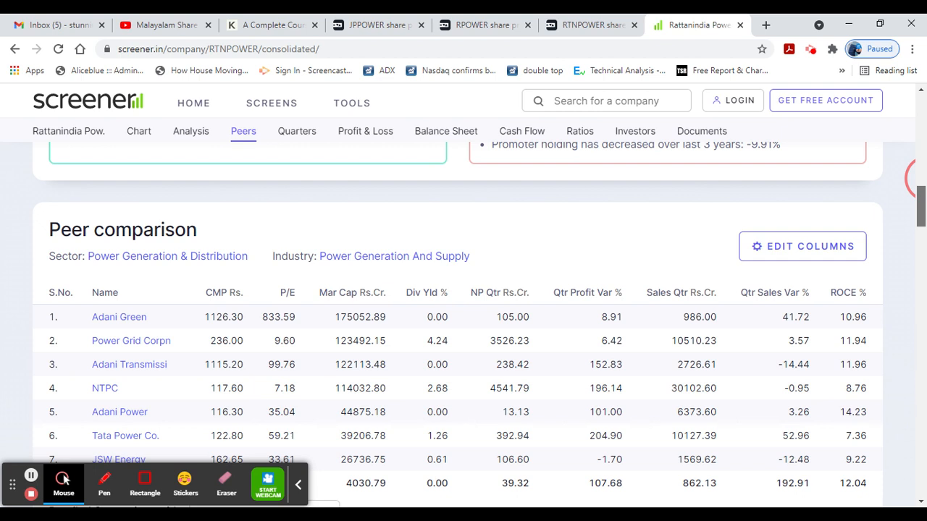
{"action": "left_click", "coordinate": [296, 130]}
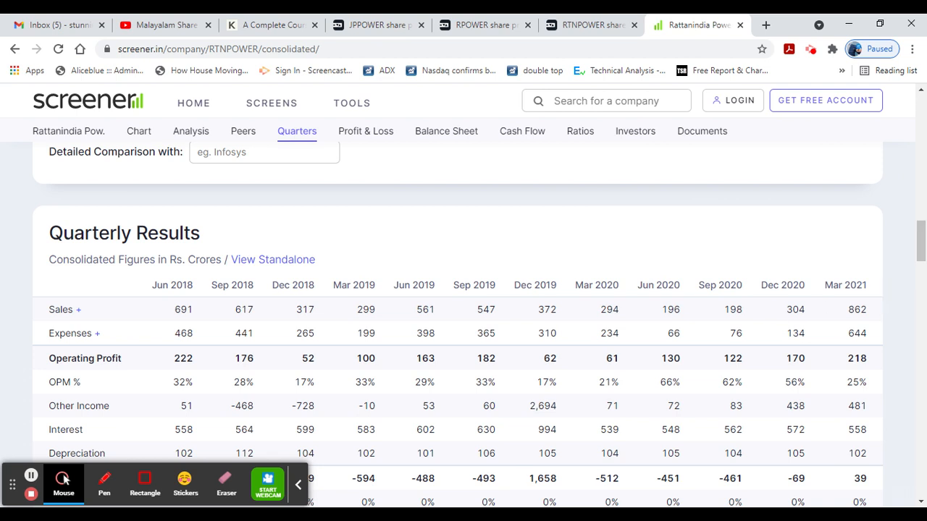
{"action": "scroll", "scroll_direction": "down", "scroll_amount": 3}
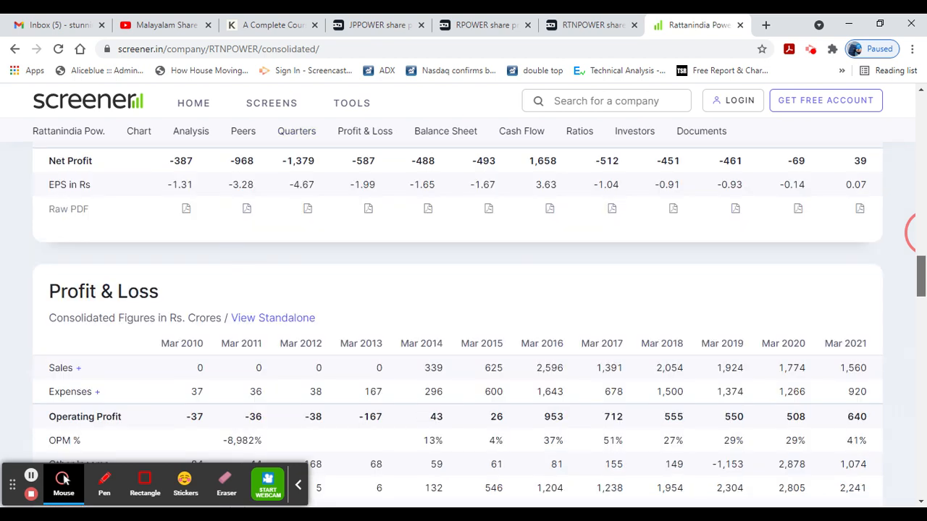
- Review RattanIndia Power's balance sheet, documents and shareholding, then return to the Malayalam Share YouTube channel
{"action": "left_click", "coordinate": [446, 130]}
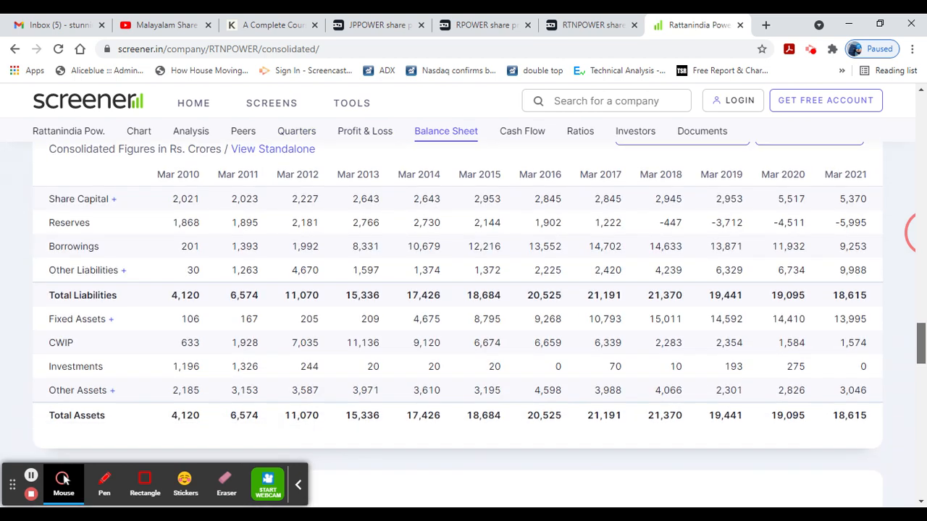
{"action": "left_click", "coordinate": [700, 130]}
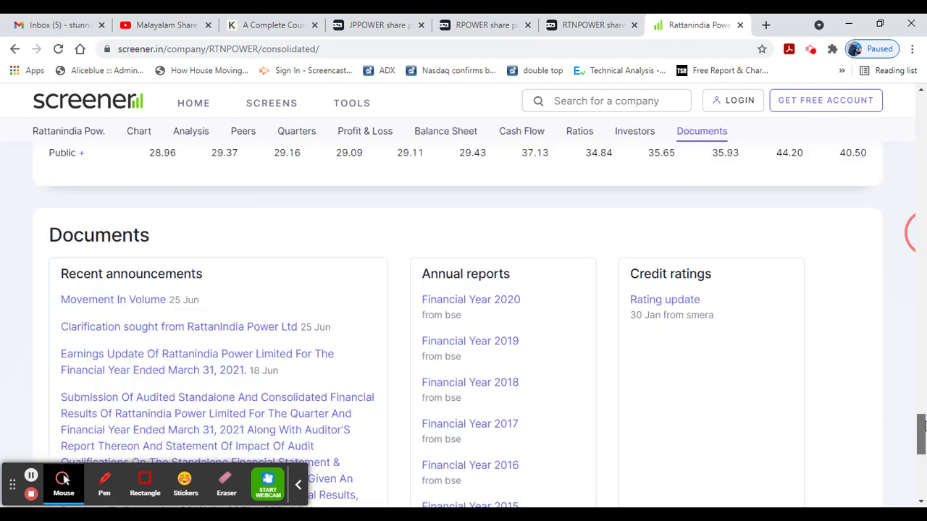
{"action": "left_click", "coordinate": [634, 130]}
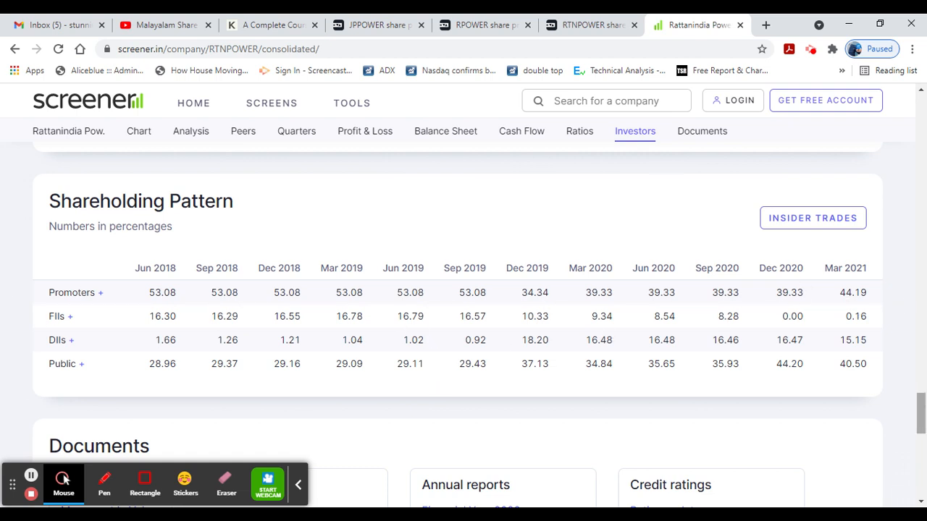
{"action": "left_click", "coordinate": [139, 130]}
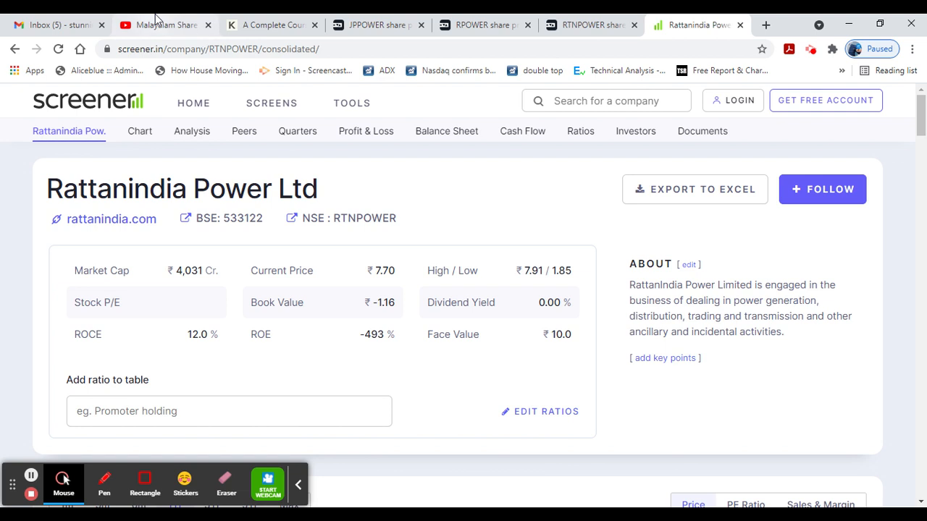
{"action": "left_click", "coordinate": [167, 25]}
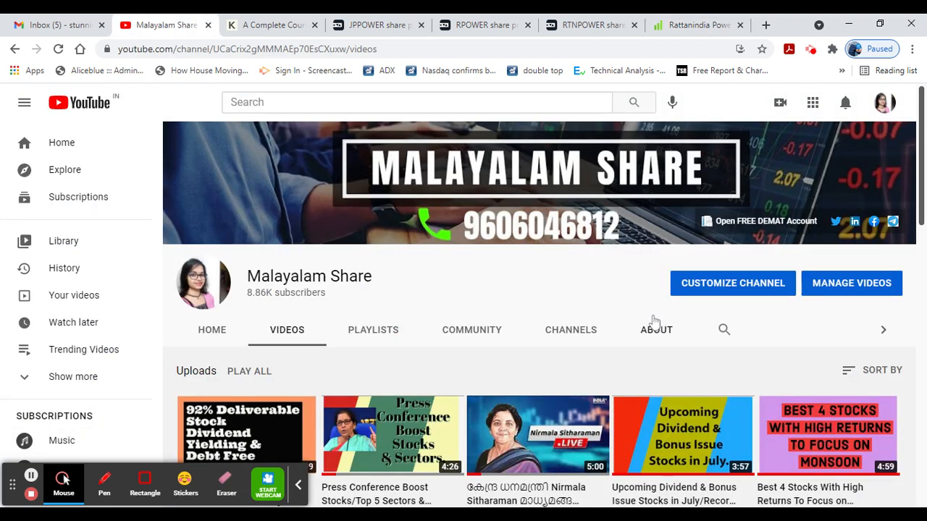